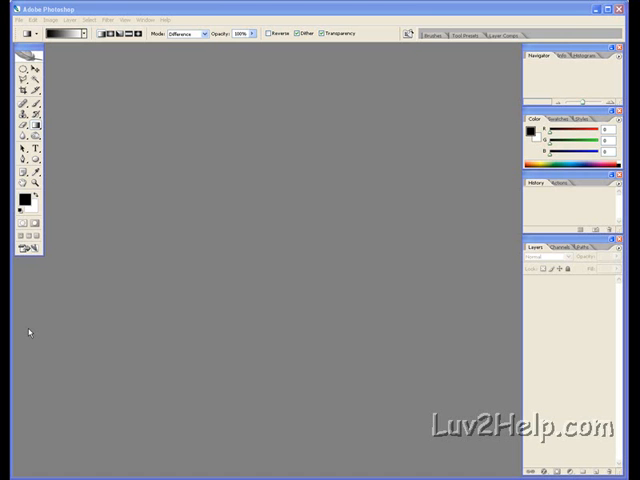
mouse_move(128, 250)
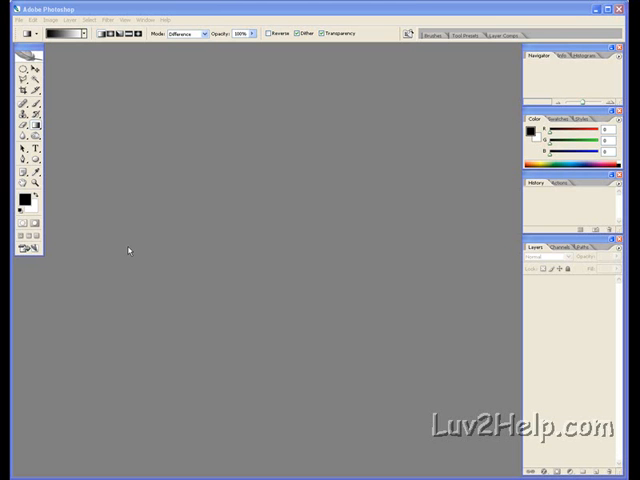
mouse_move(68, 106)
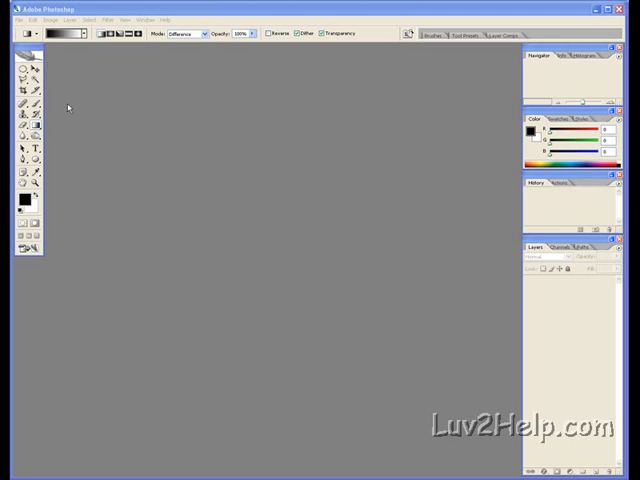
Step: Start a new 1024×768 px image with a transparent background
left_click(12, 22)
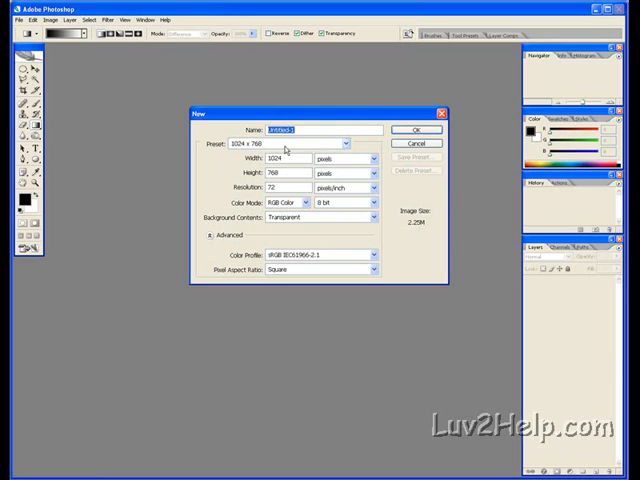
mouse_move(196, 232)
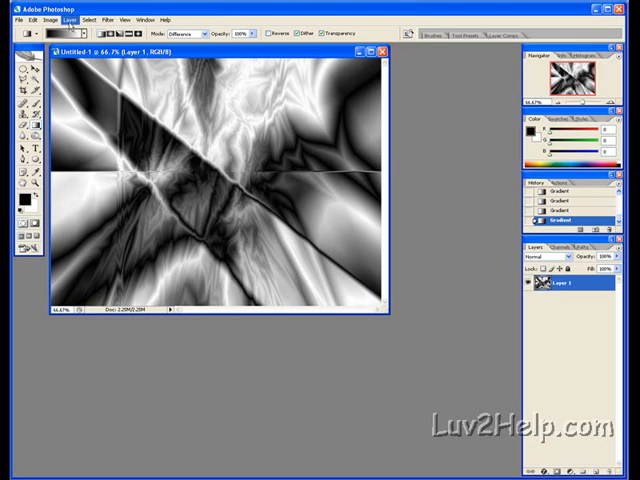
Step: Duplicate the gradient layer as a copy named '1' and bring up the Filter menu
left_click(68, 24)
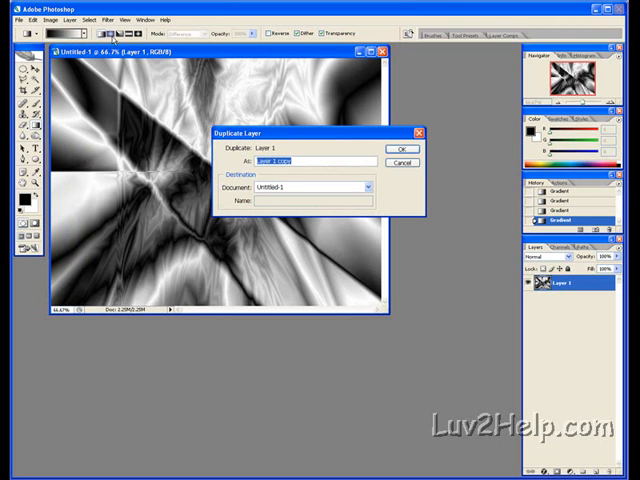
type("1")
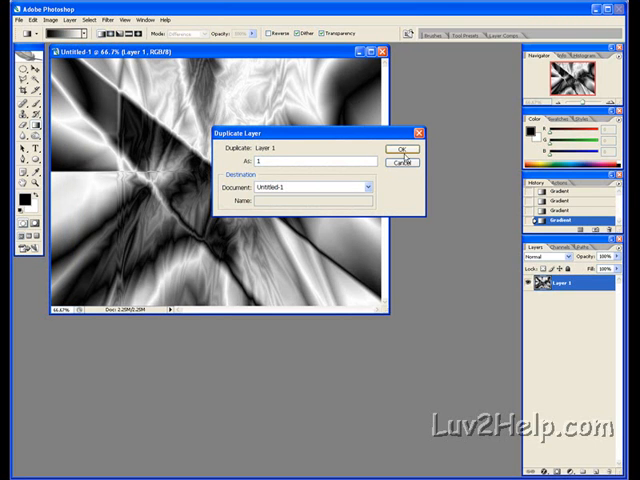
left_click(404, 148)
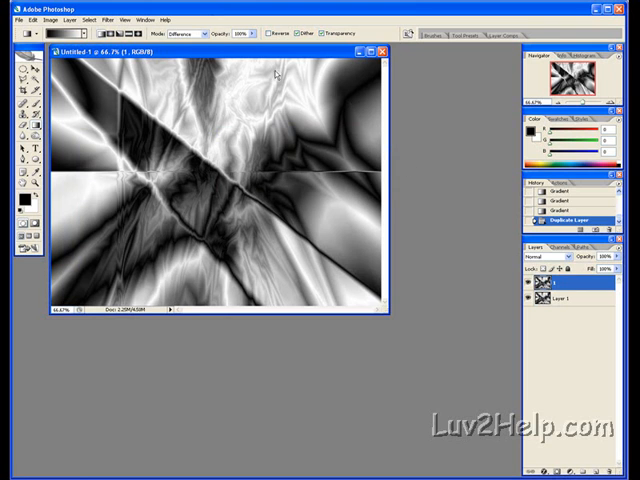
left_click(110, 24)
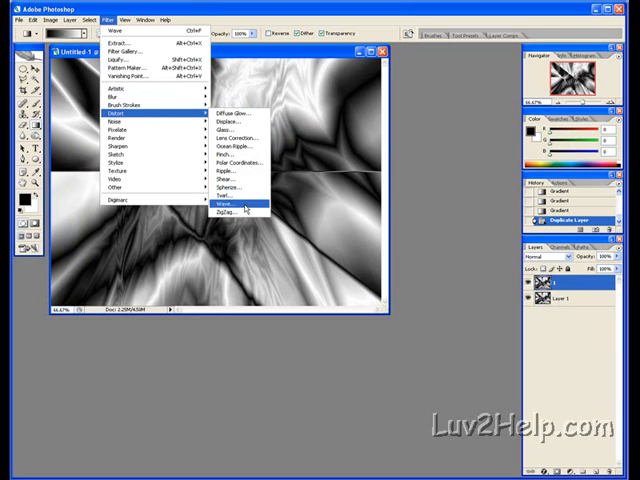
Step: Apply a Wave distortion to the copied layer, turning the streaks into flowing ribbons
left_click(224, 204)
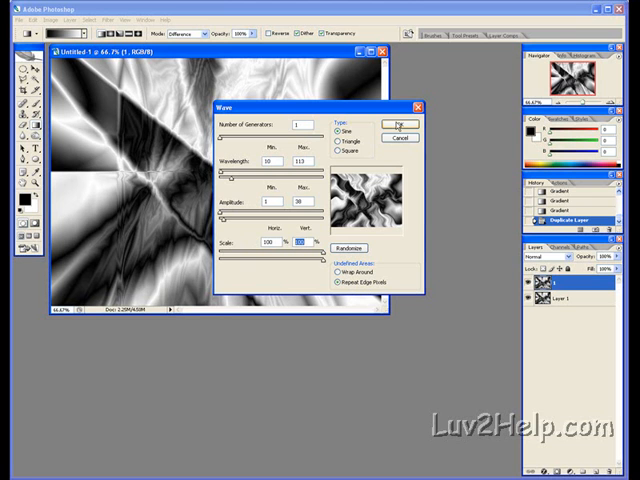
left_click(396, 122)
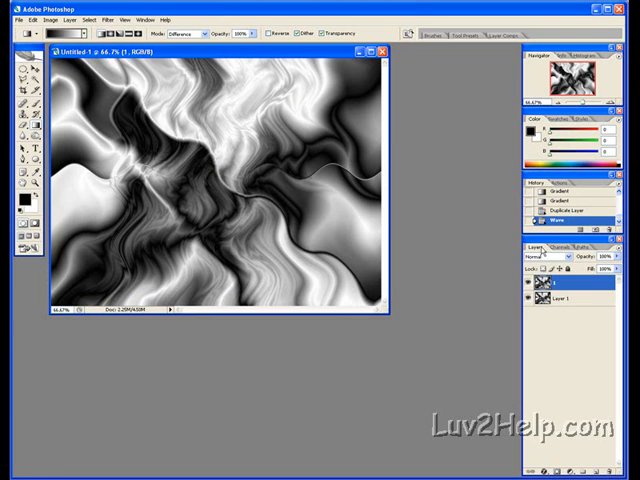
Step: Bring up the blend-mode list for the wave-distorted copy layer
left_click(564, 268)
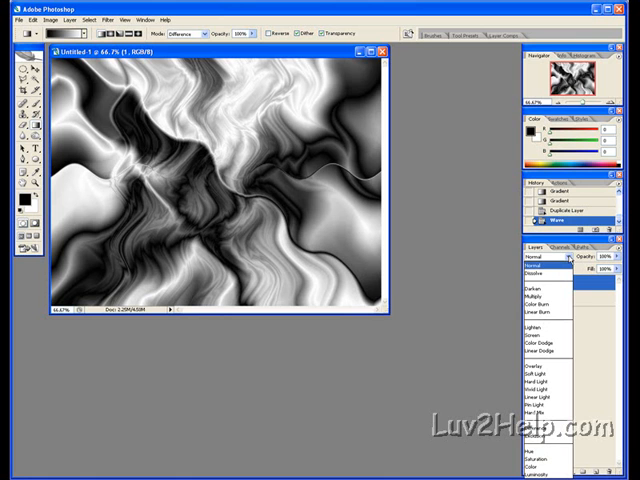
mouse_move(536, 324)
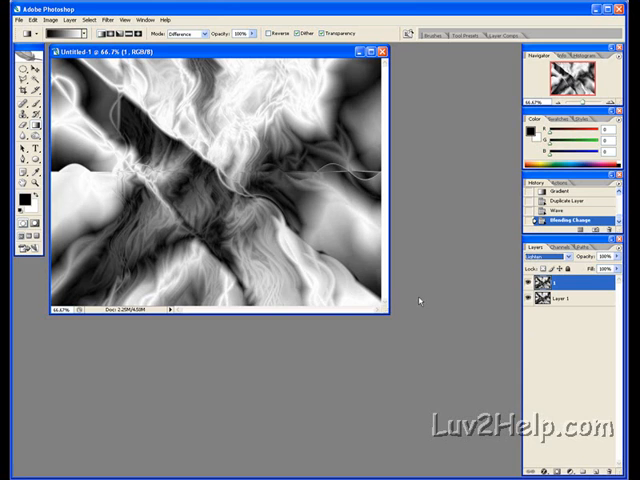
mouse_move(464, 308)
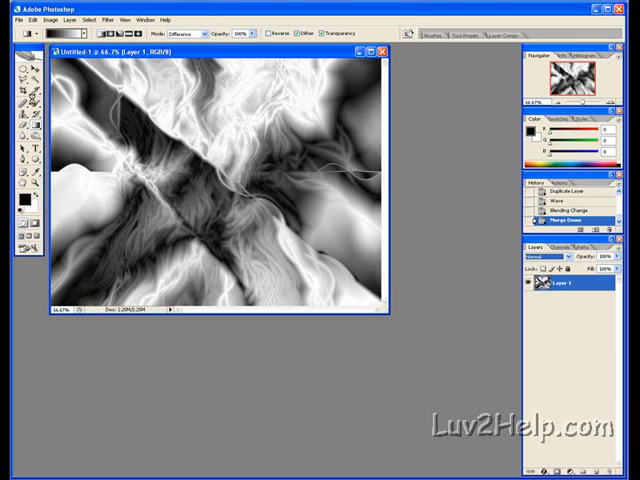
Step: Duplicate the merged layer and bring up the Filter menu for blurring
left_click(66, 12)
type("1")
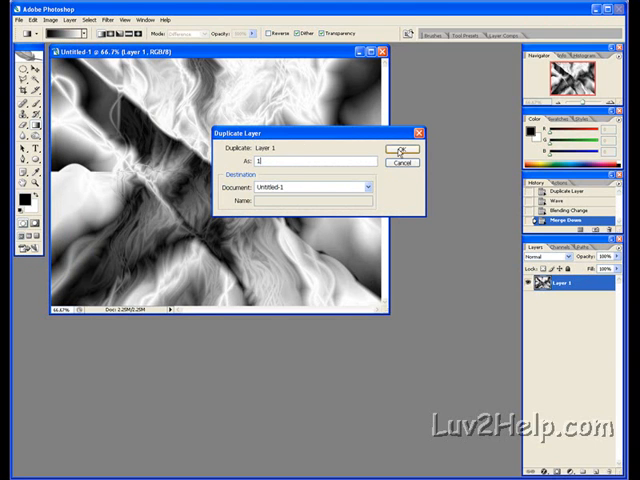
left_click(404, 144)
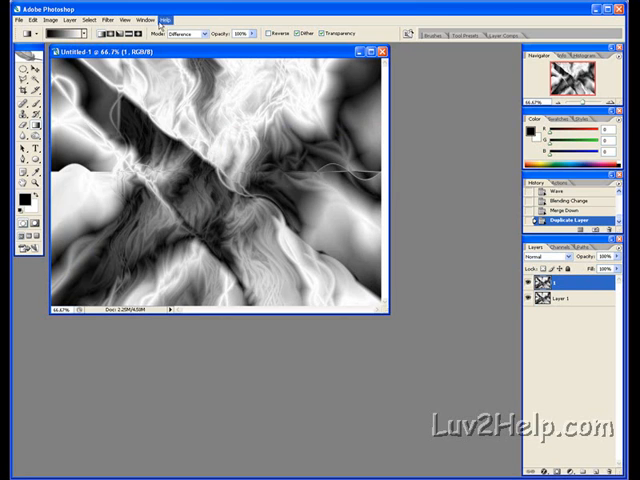
left_click(112, 20)
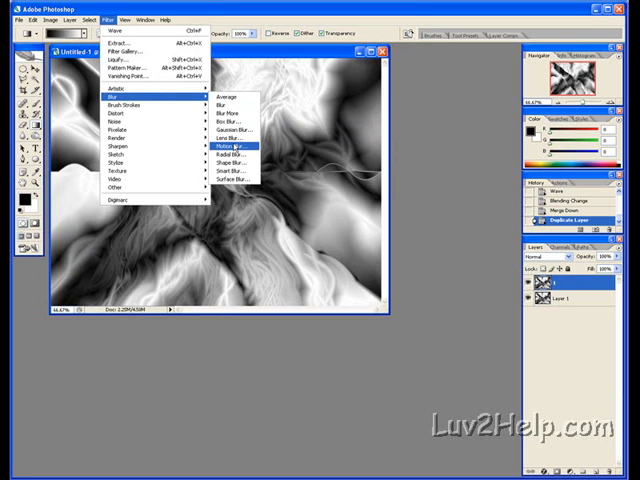
Step: Apply a Motion Blur to the copied layer, merge it down, and begin another layer copy
left_click(222, 144)
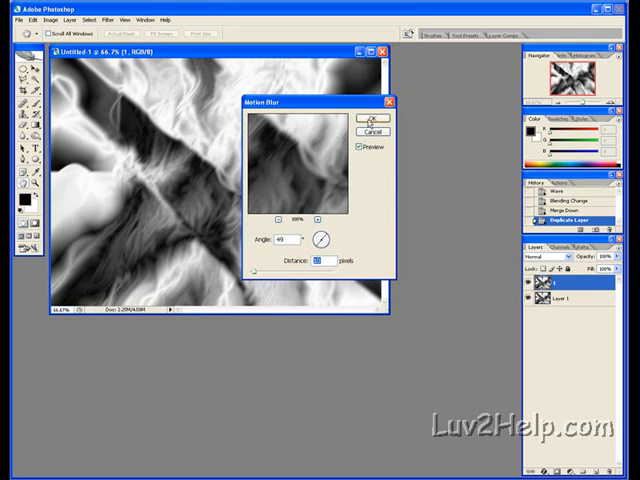
left_click(372, 116)
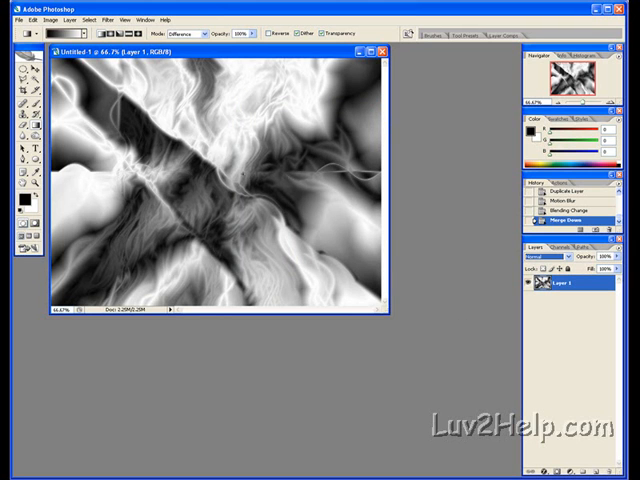
left_click(72, 26)
type("1")
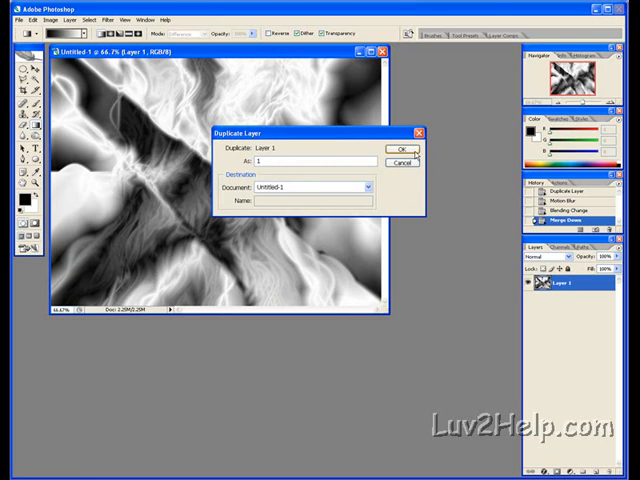
Step: Confirm the new layer copy and bring up the Edit commands to flip it horizontally
left_click(410, 148)
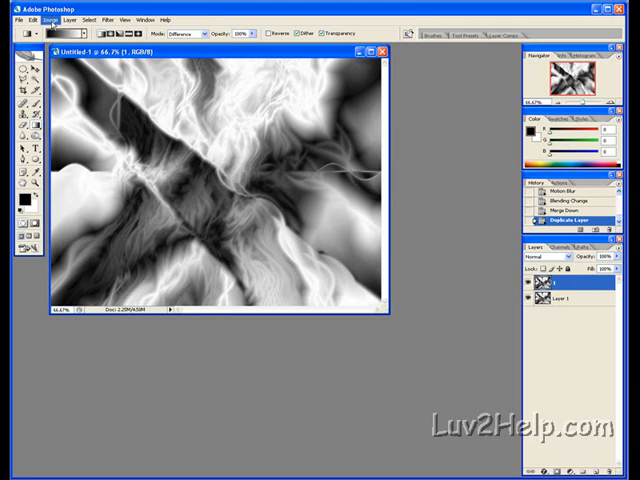
left_click(36, 26)
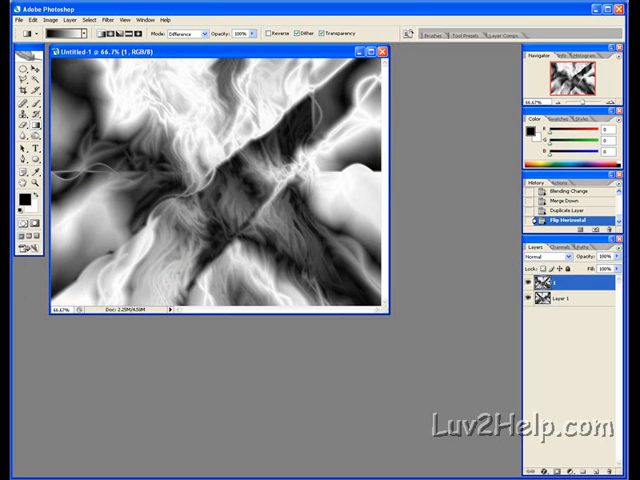
mouse_move(436, 232)
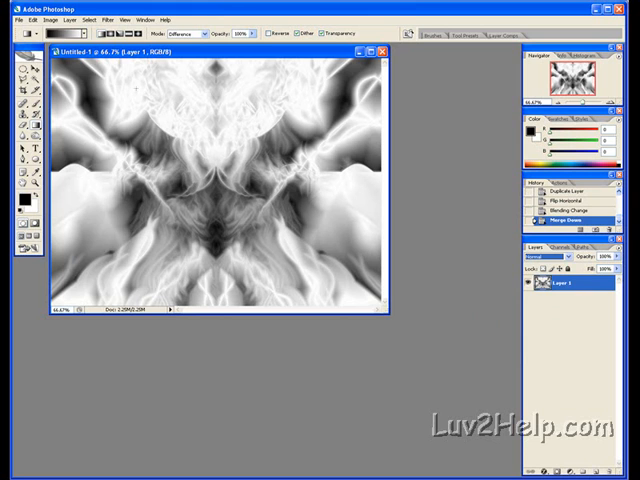
Step: Colorize the flame pattern via Hue/Saturation, shifting the hue to an icy blue
left_click(24, 20)
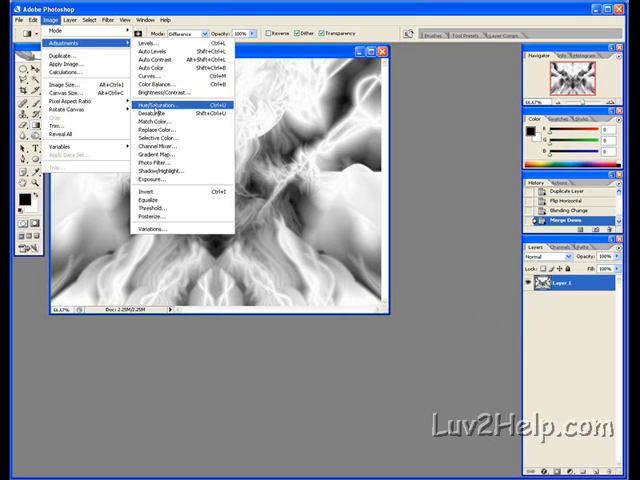
left_click(170, 118)
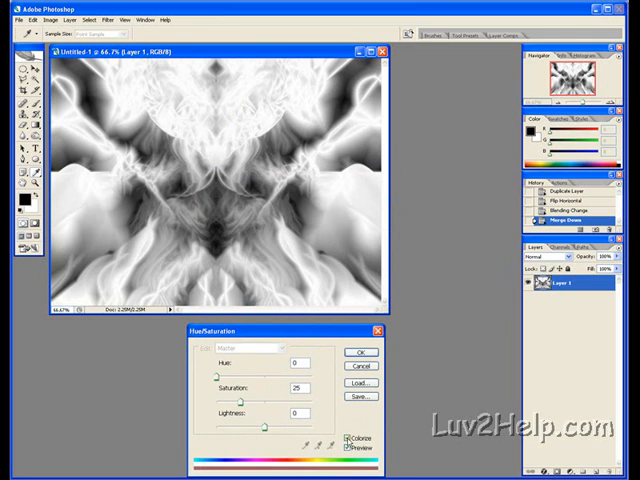
left_click(344, 436)
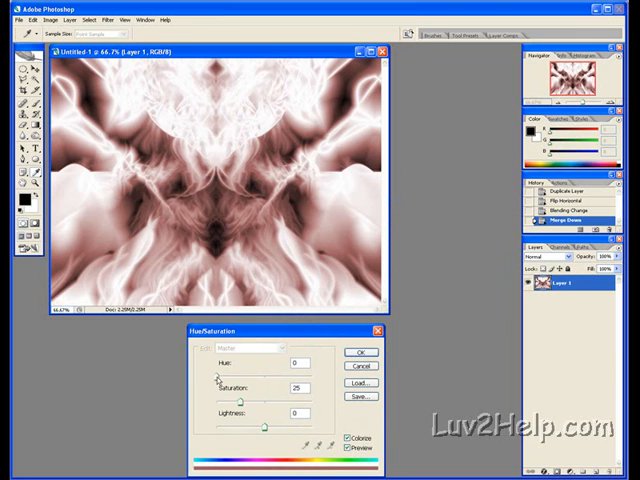
left_click_drag(254, 376, 280, 376)
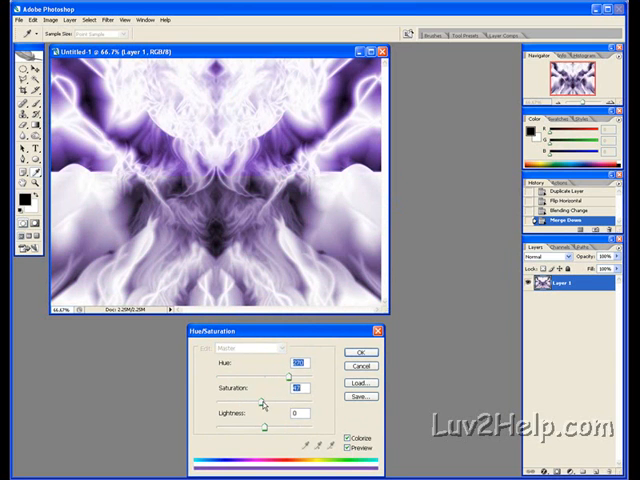
left_click_drag(266, 428, 278, 428)
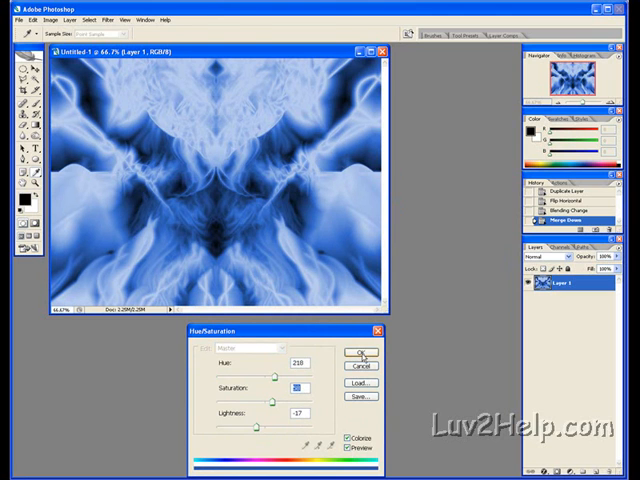
left_click(360, 352)
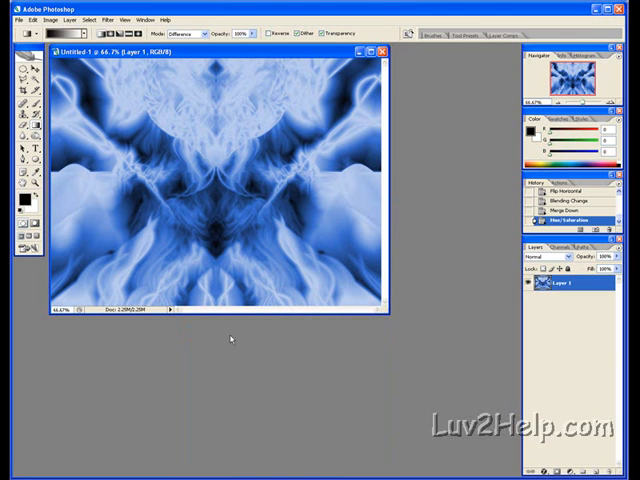